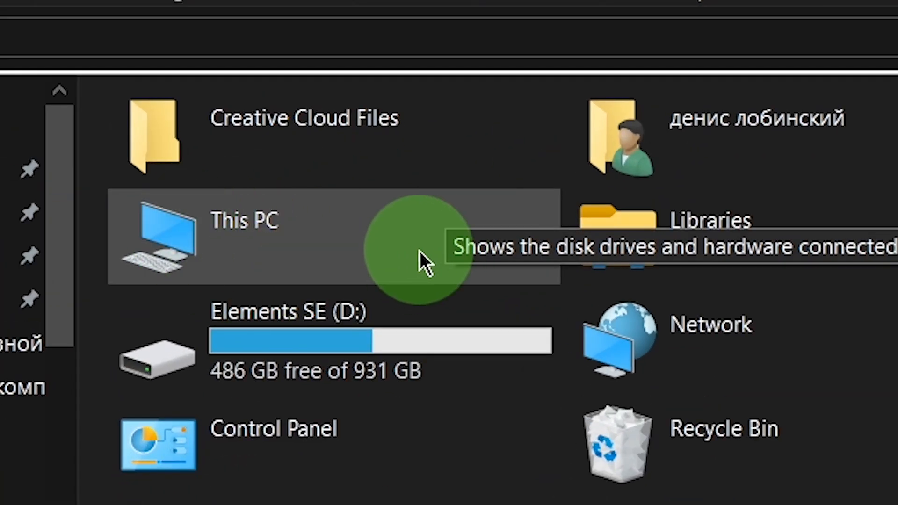
Bring up the This PC context options in File Explorer to reach Manage
right_click(245, 235)
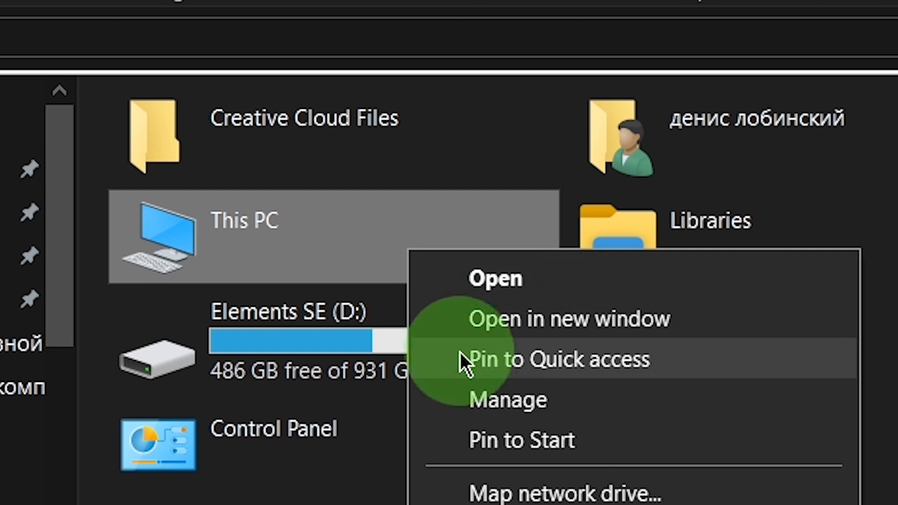
mouse_move(764, 407)
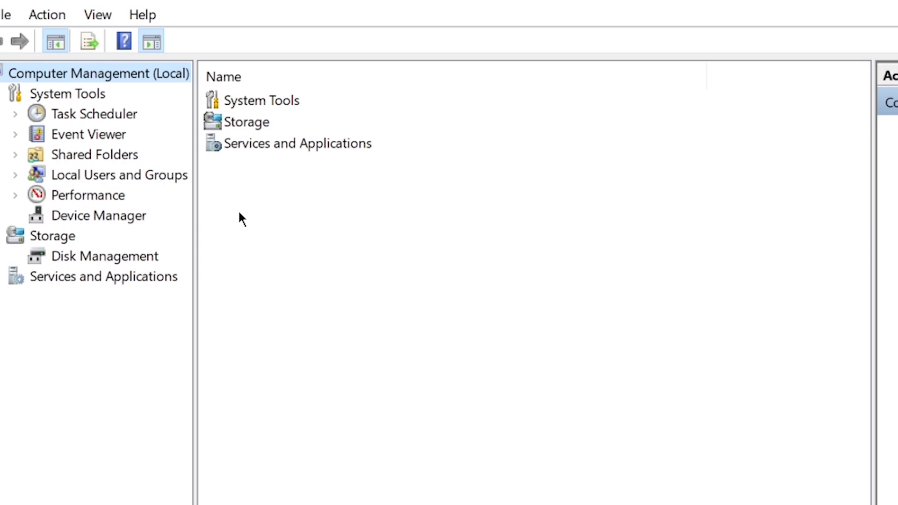
Show Device Manager's hardware list and expand Mice and other pointing devices to the first HID-compliant mouse's actions
click(99, 216)
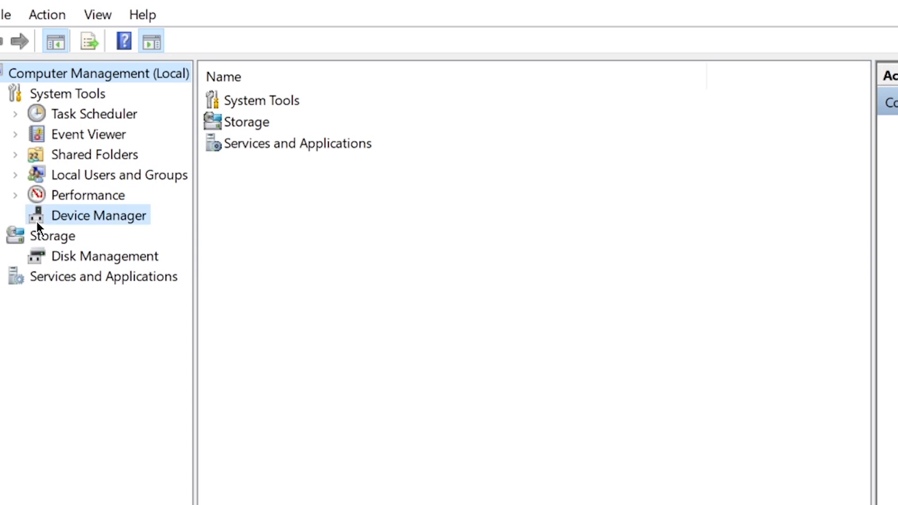
click(99, 215)
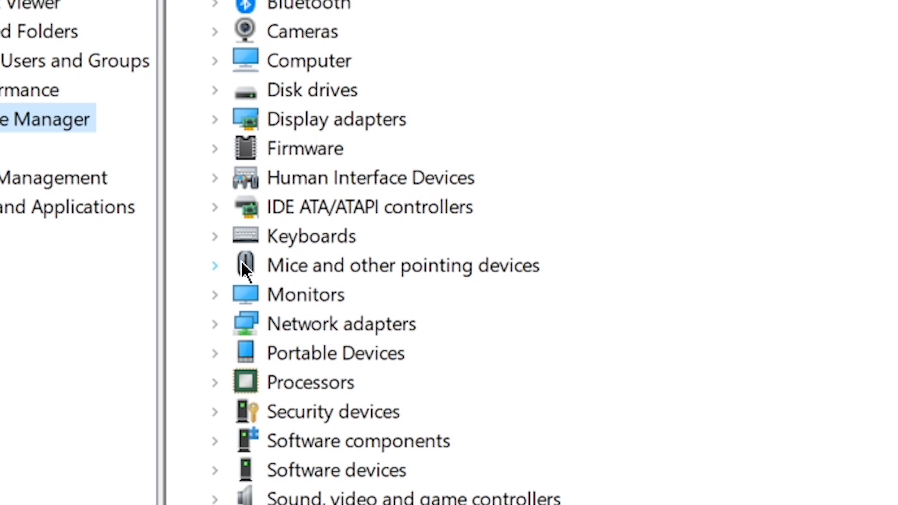
click(402, 265)
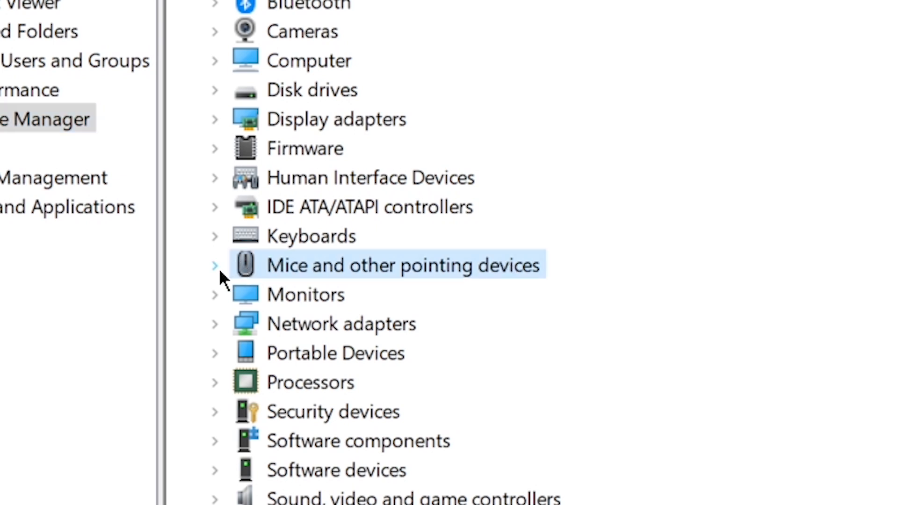
click(215, 264)
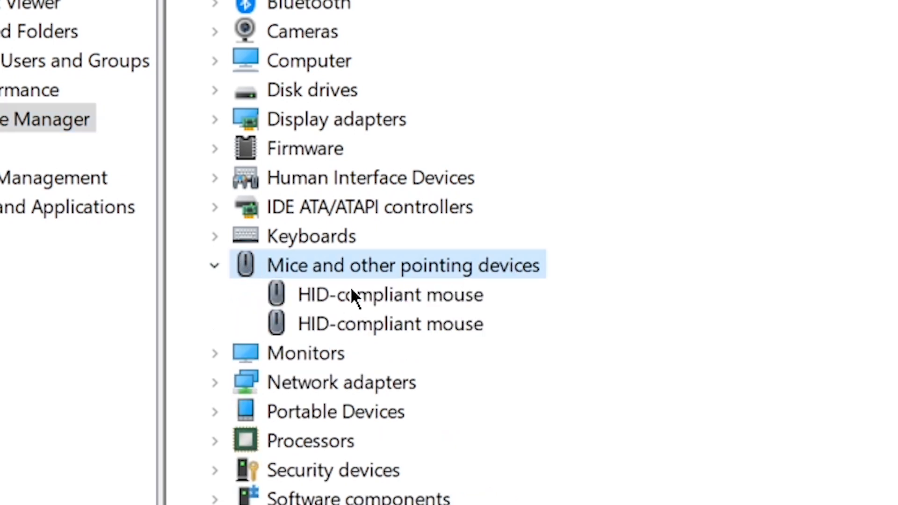
right_click(390, 295)
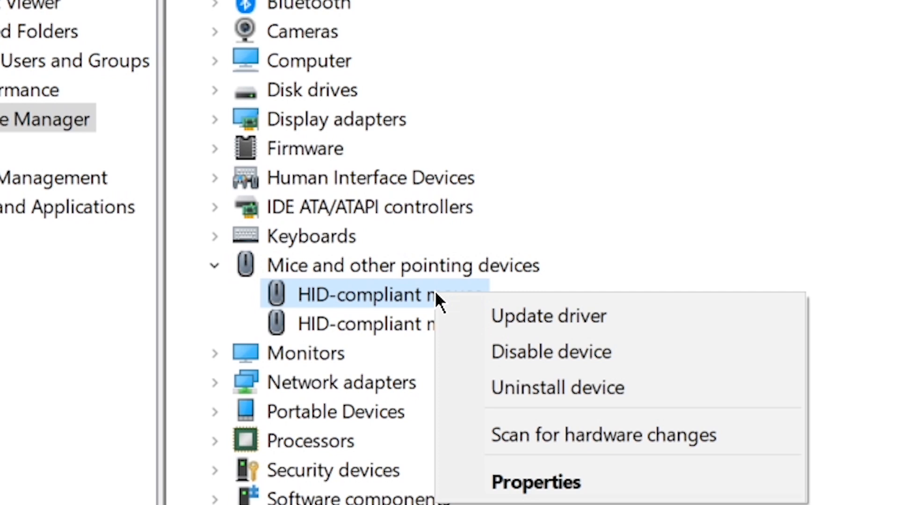
mouse_move(676, 483)
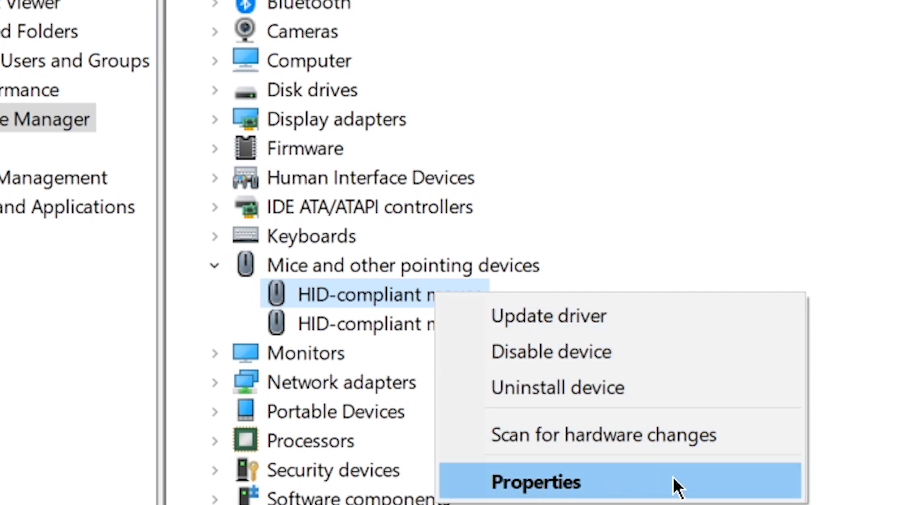
View the HID-compliant mouse's Properties driver details: 6/21/2006, version 10.0.19041.1, Microsoft Windows
click(535, 482)
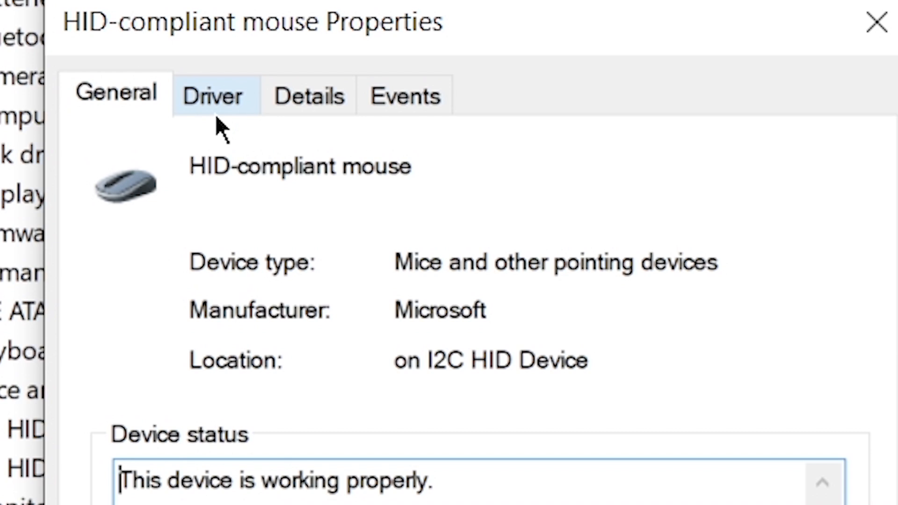
click(214, 95)
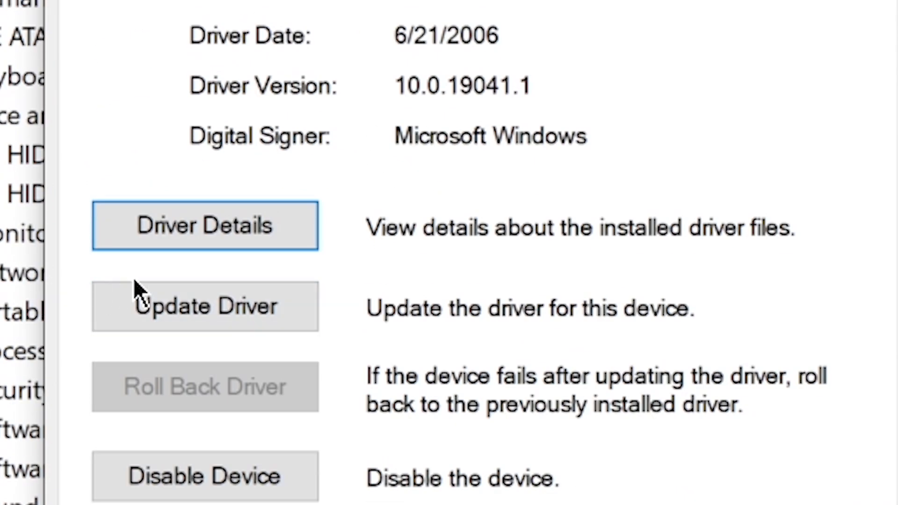
Update the mouse driver via automatic search, confirm best driver already installed, and close both windows
click(204, 306)
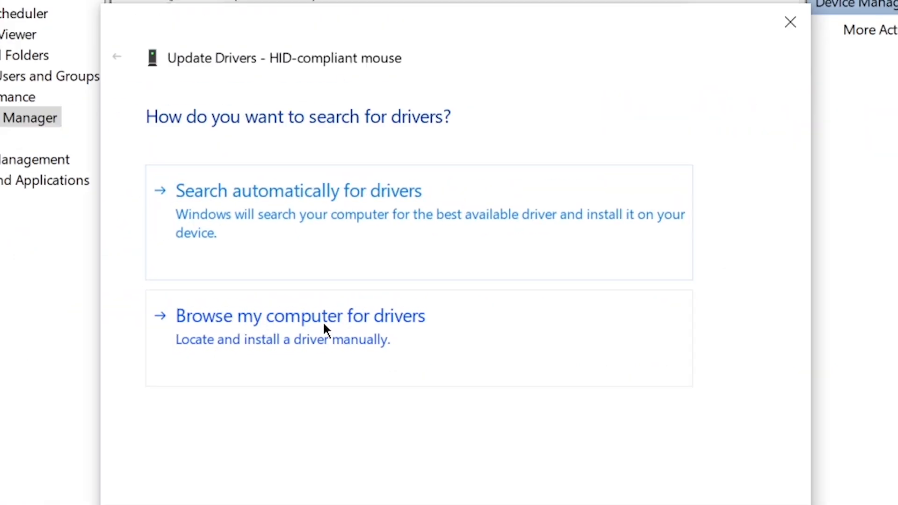
mouse_move(471, 256)
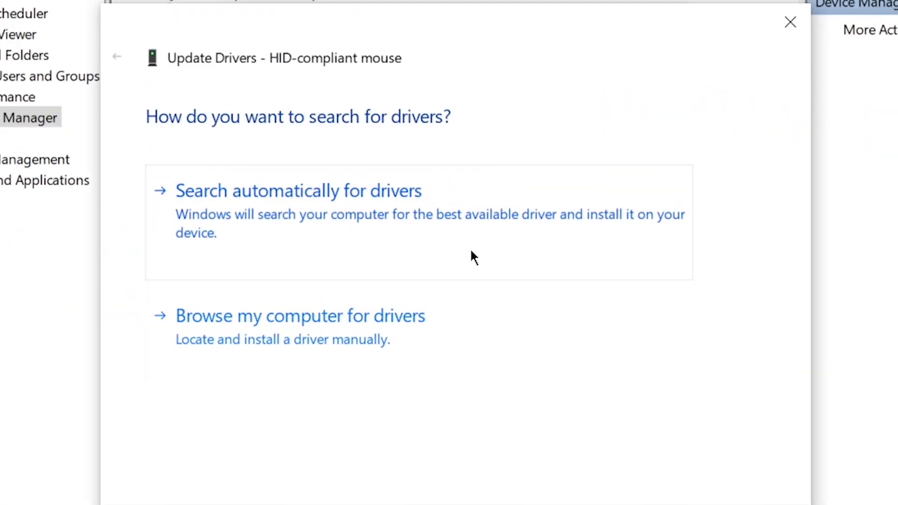
click(297, 191)
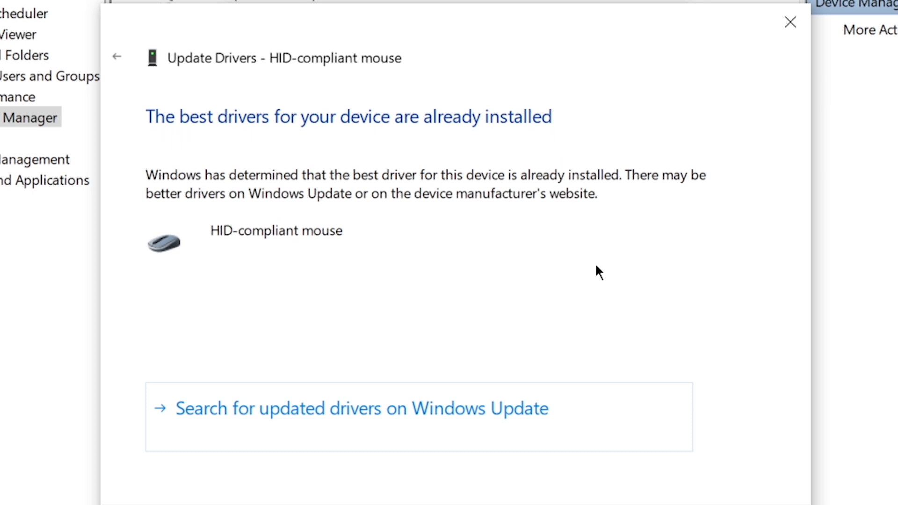
click(789, 22)
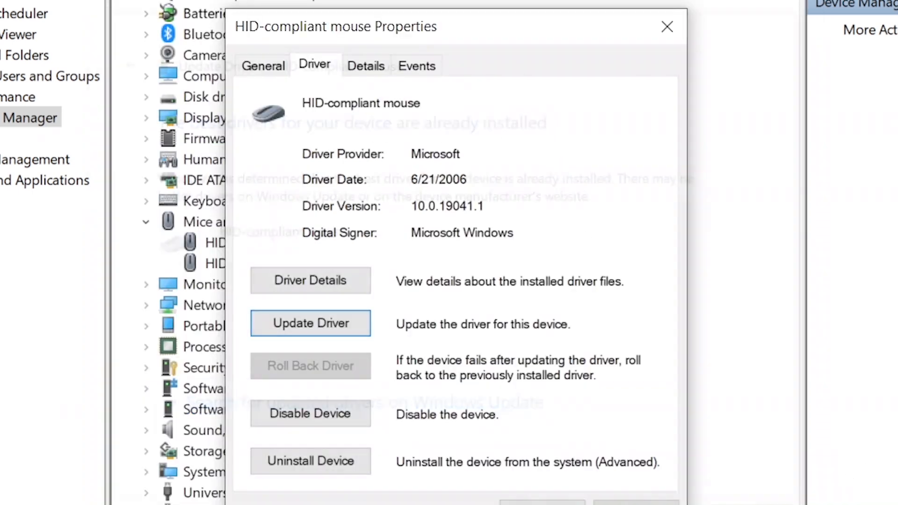
click(667, 26)
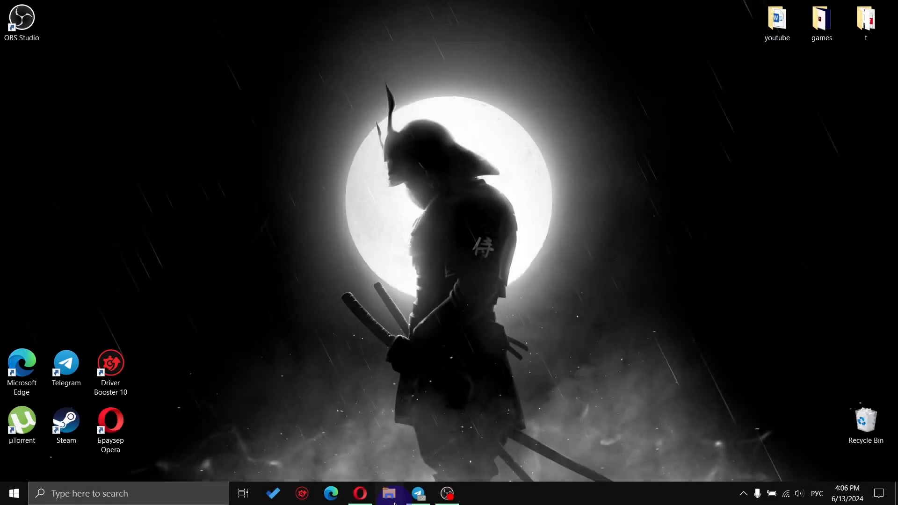